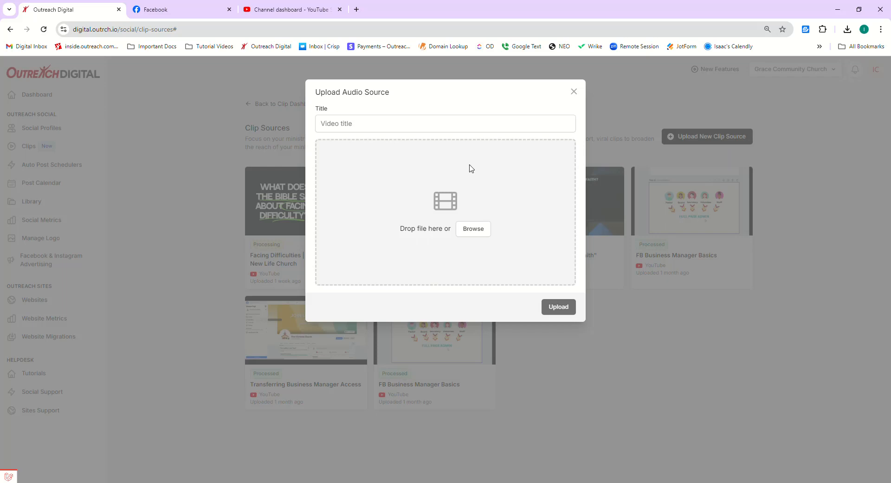
pyautogui.moveTo(488, 165)
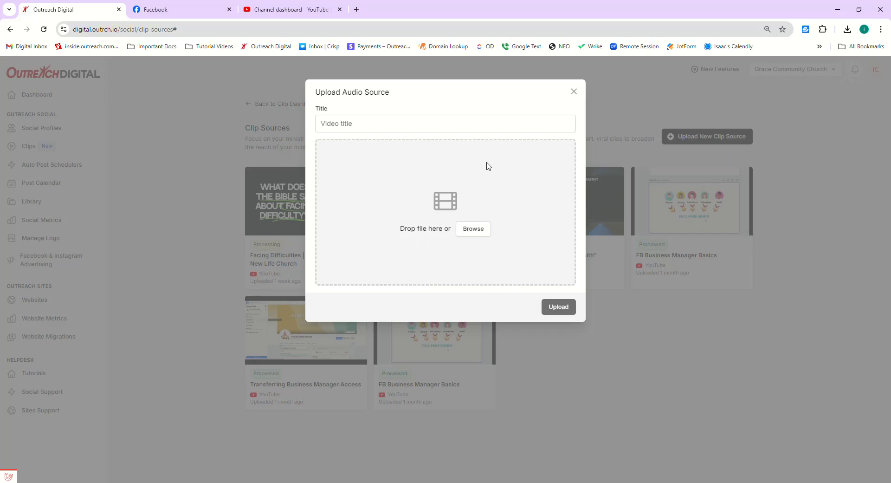
pyautogui.moveTo(492, 169)
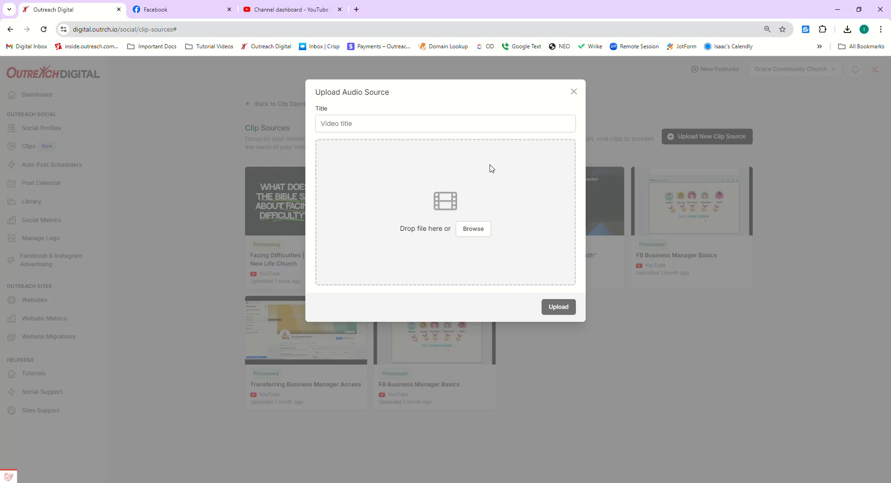
pyautogui.moveTo(346, 54)
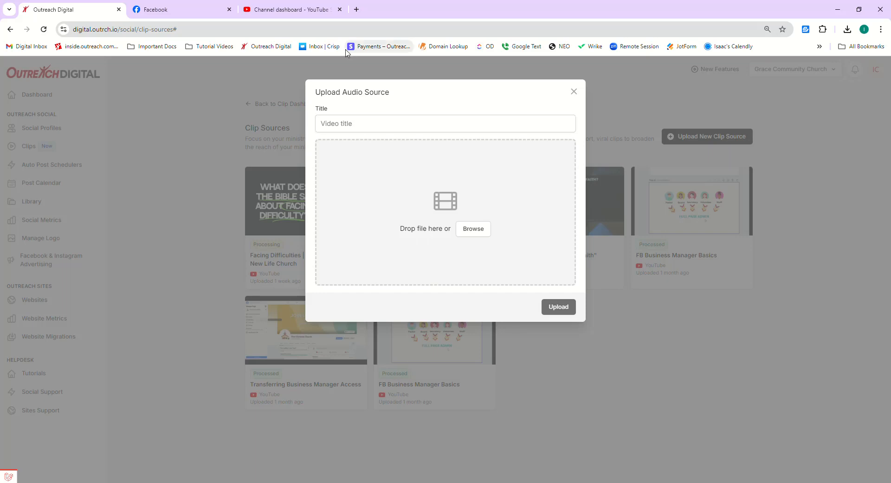
# Load studio.youtube.com to reach the YouTube Studio channel dashboard.
pyautogui.click(295, 9)
pyautogui.write('studi')
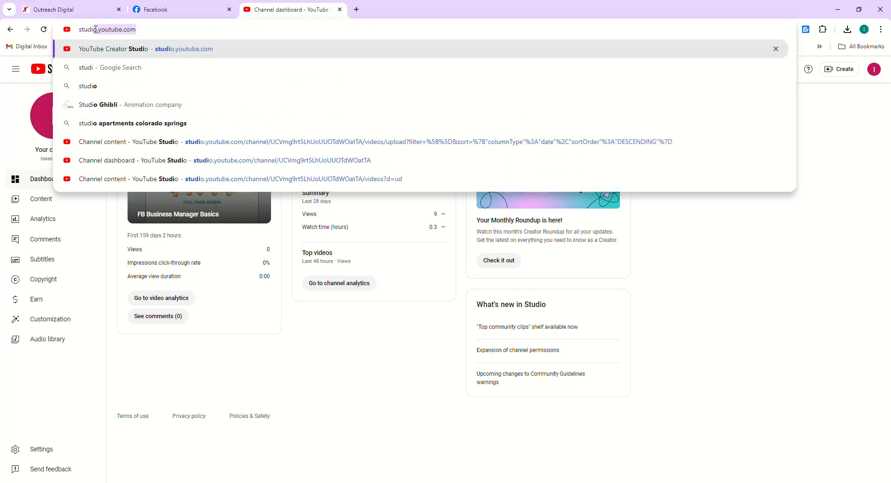
pyautogui.press('Enter')
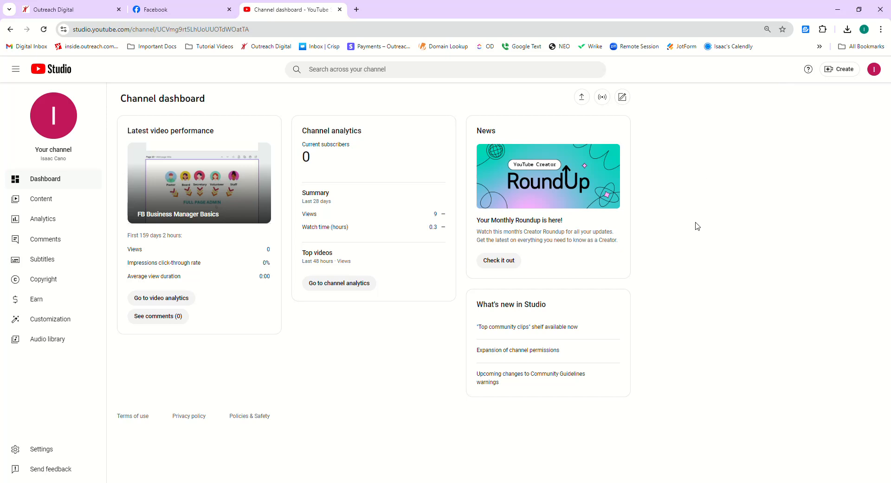
pyautogui.moveTo(256, 129)
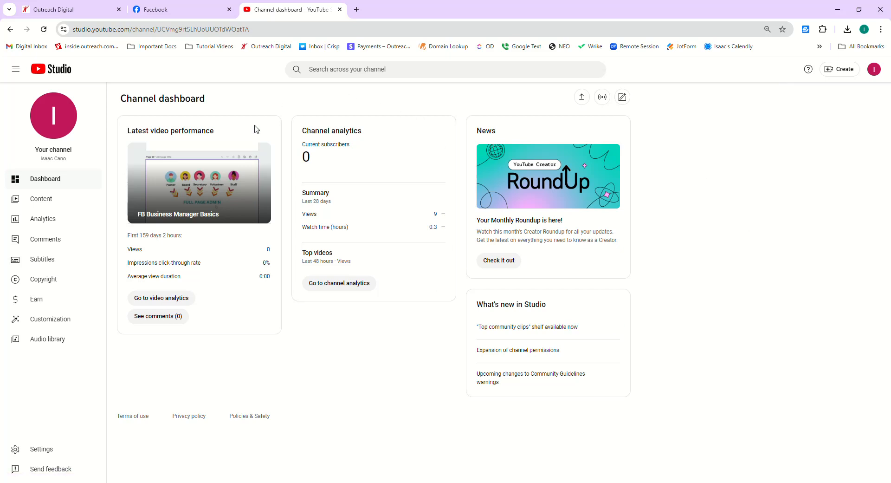
pyautogui.moveTo(258, 94)
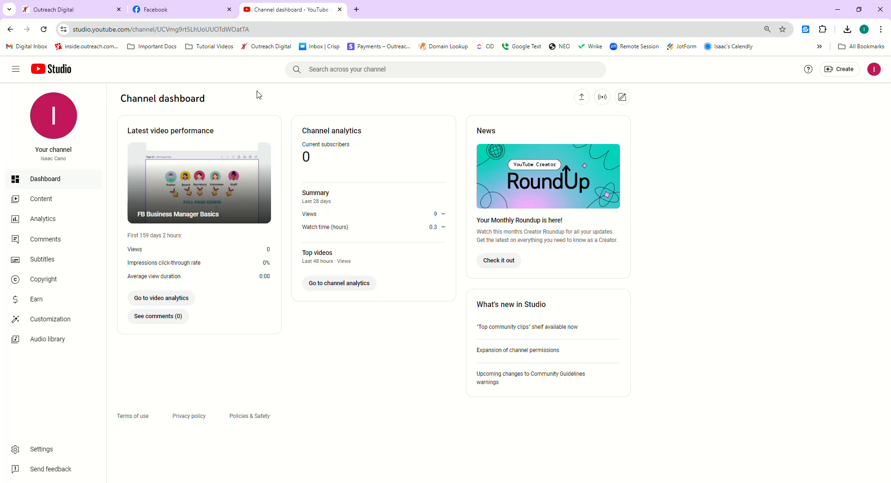
pyautogui.moveTo(170, 133)
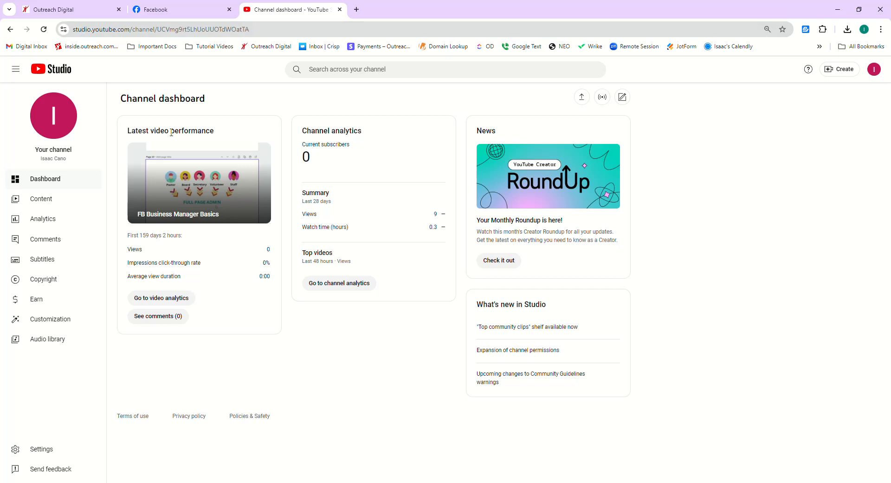
pyautogui.click(41, 198)
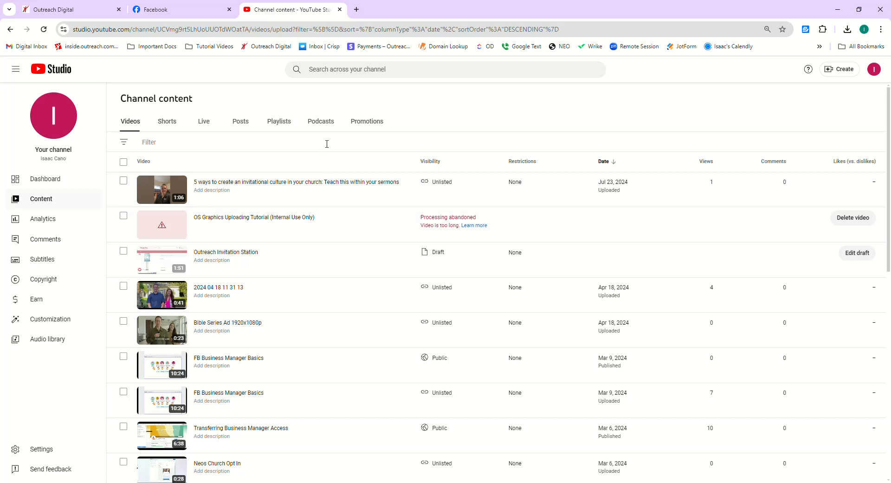
pyautogui.moveTo(313, 292)
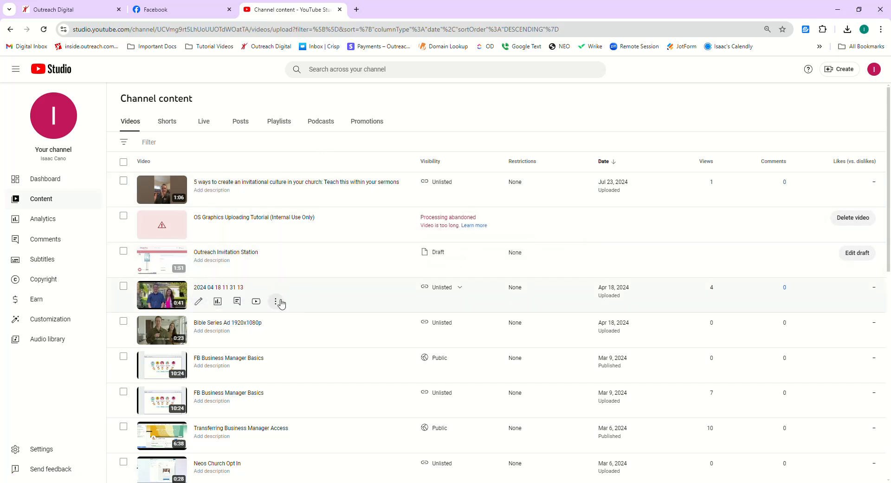
pyautogui.click(276, 302)
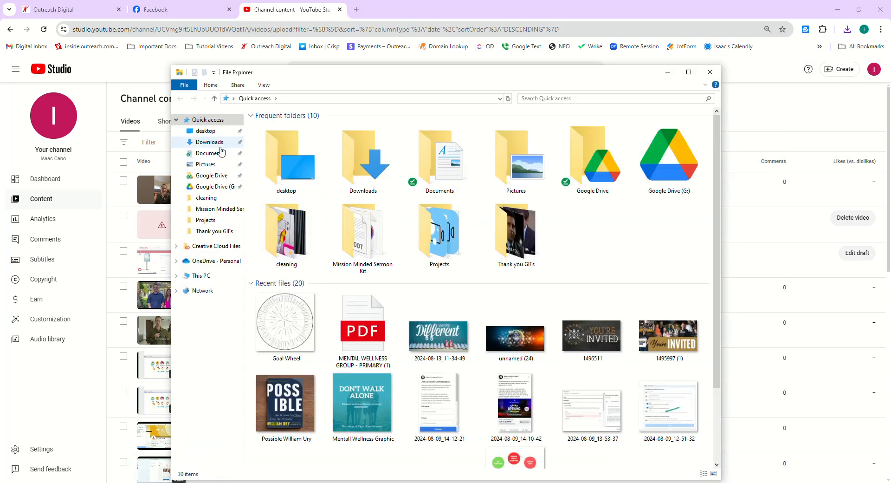
pyautogui.click(209, 142)
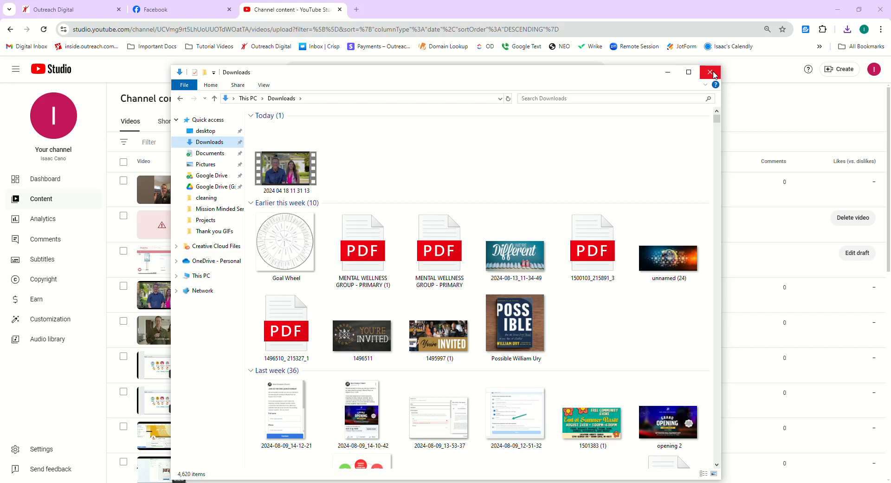
pyautogui.click(709, 72)
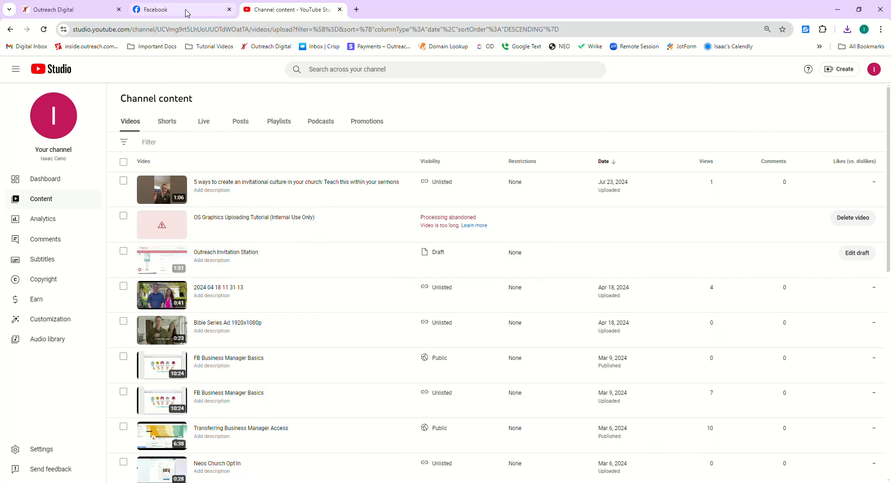
# Switch to Facebook and start acting as the Back To Church Page via Switch Now.
pyautogui.click(156, 9)
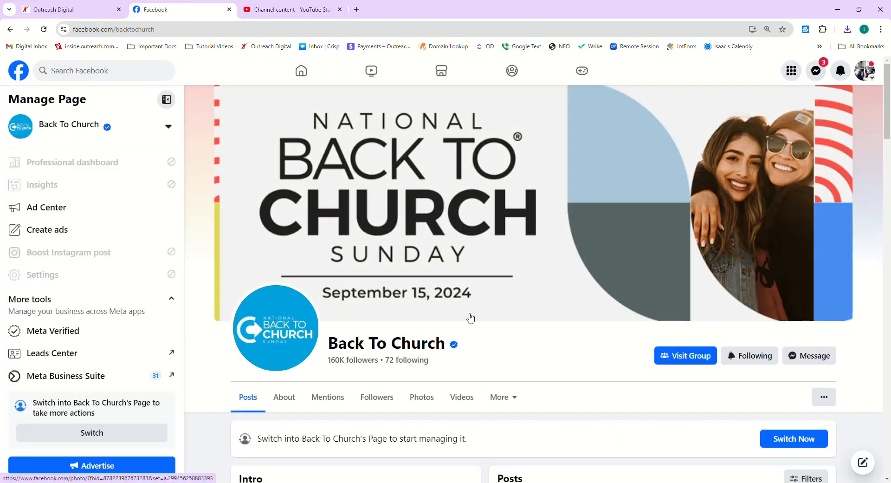
pyautogui.scroll(-3)
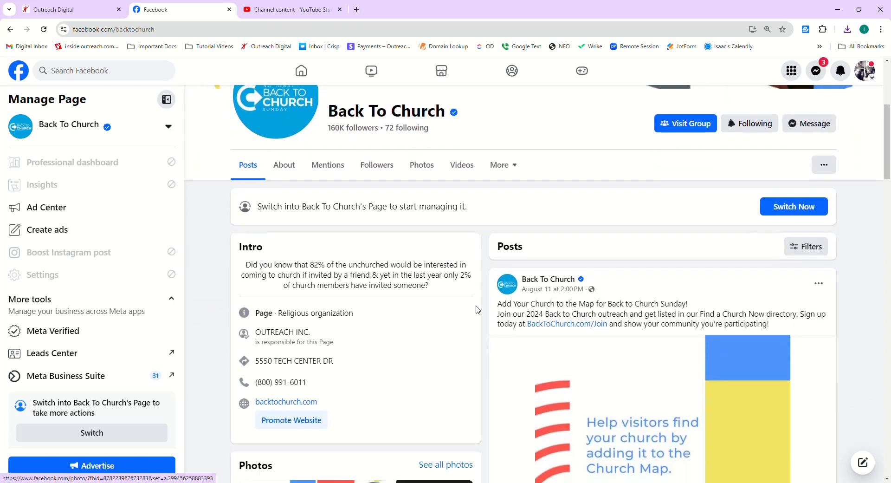
pyautogui.scroll(3)
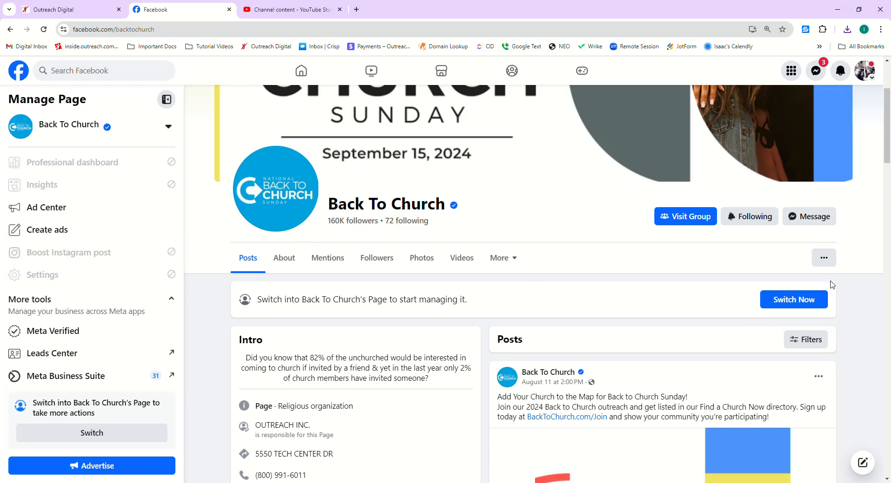
pyautogui.click(794, 300)
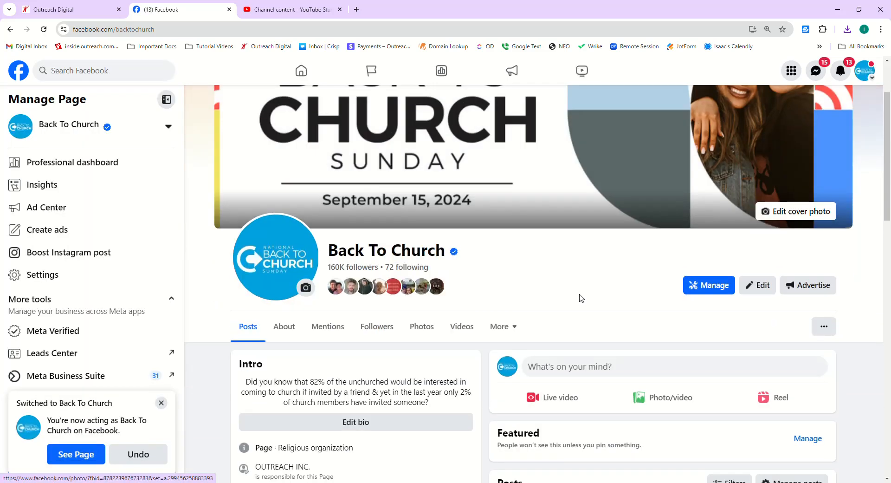
# Find and open the Back To Church Sunday 'five key tools' video from the Page's Videos.
pyautogui.click(461, 327)
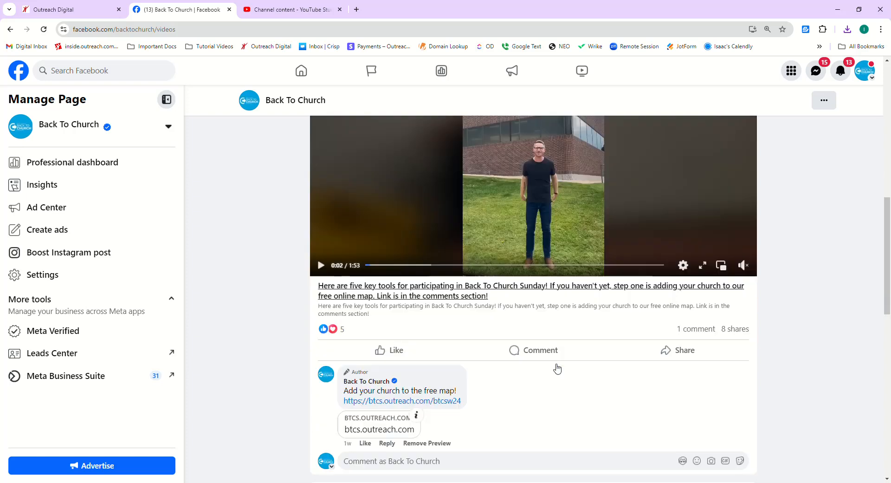
pyautogui.scroll(-3)
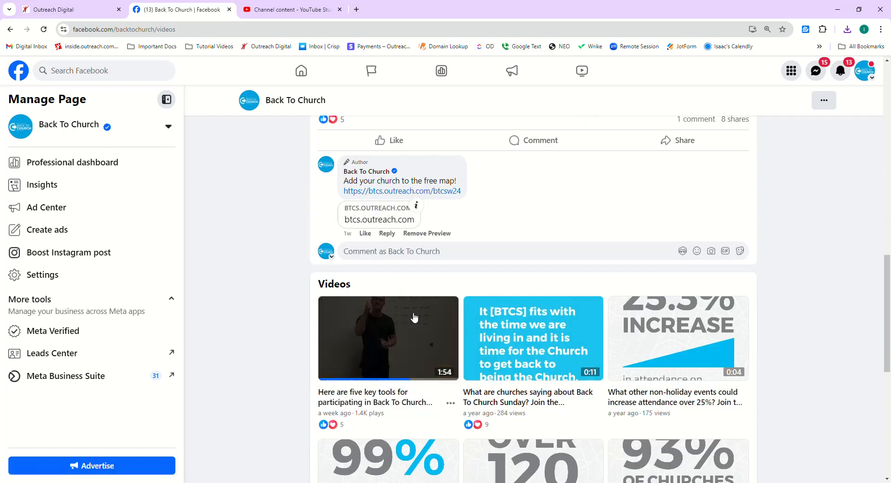
pyautogui.moveTo(374, 339)
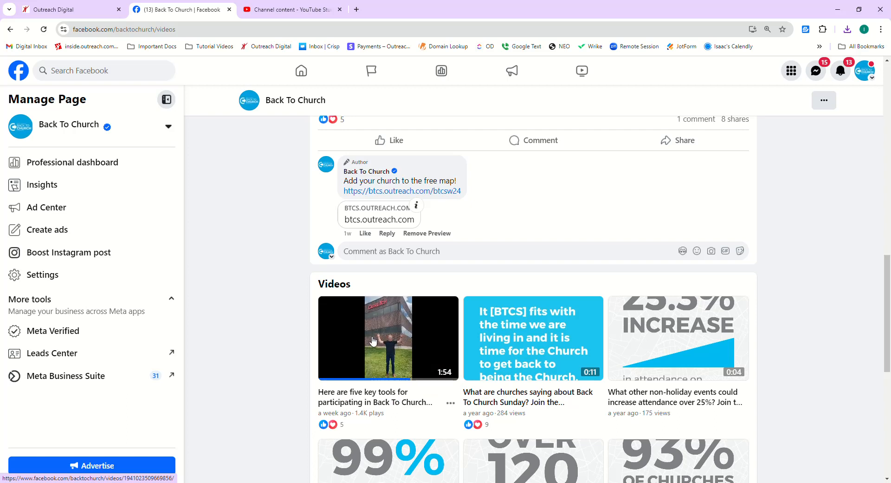
pyautogui.click(388, 338)
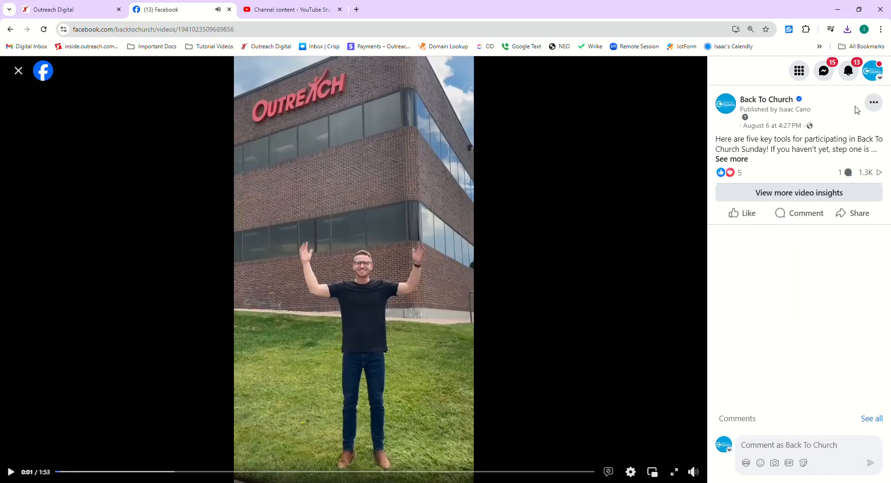
# Download the video as MP4, close Downloads and return to Outreach Digital.
pyautogui.click(874, 103)
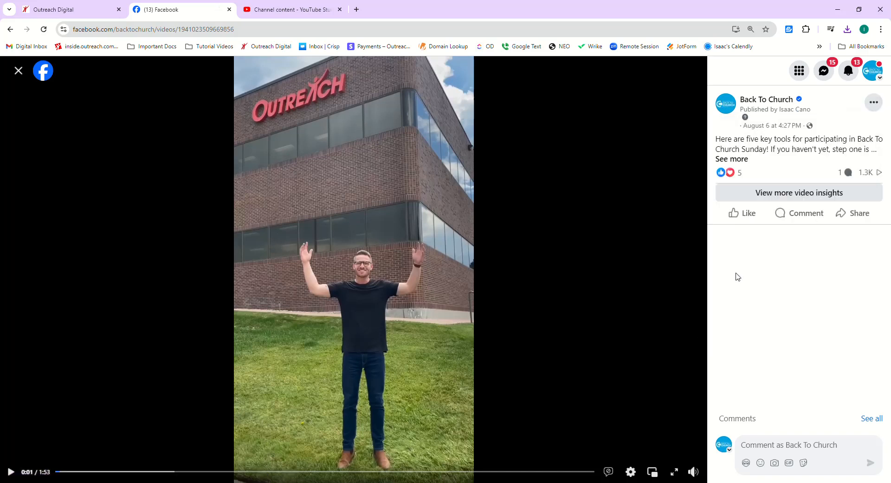
pyautogui.click(848, 29)
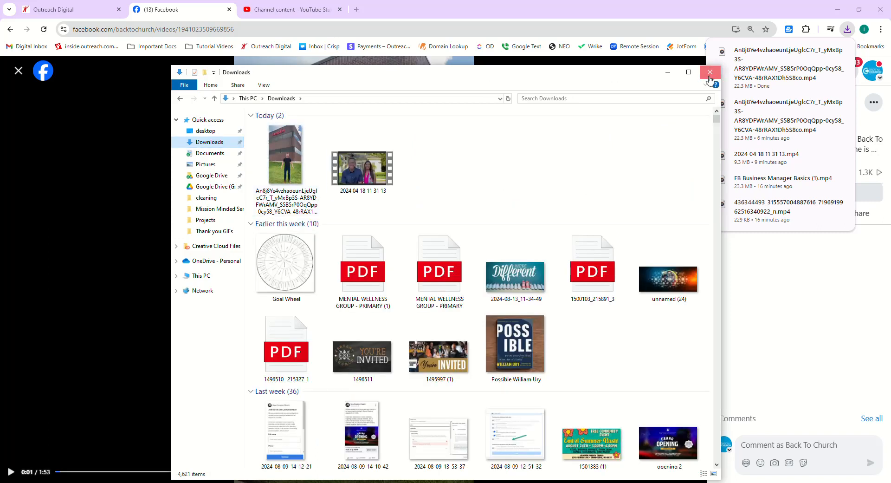
pyautogui.click(710, 72)
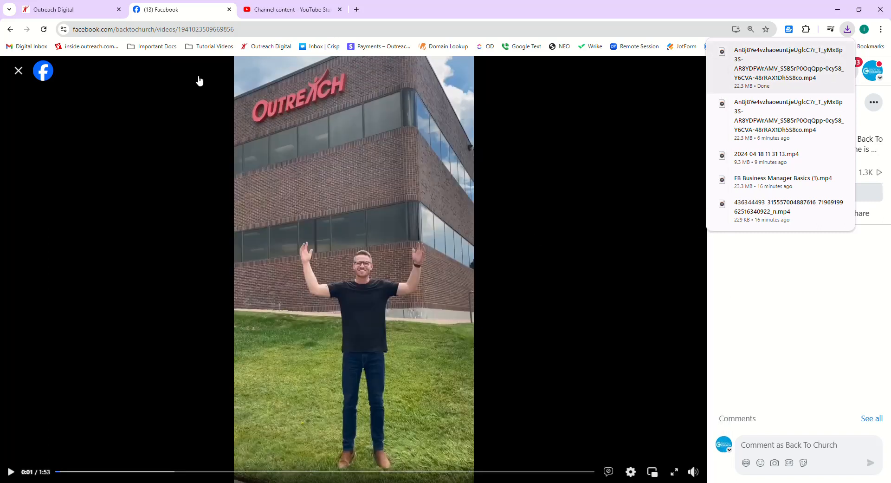
pyautogui.click(56, 10)
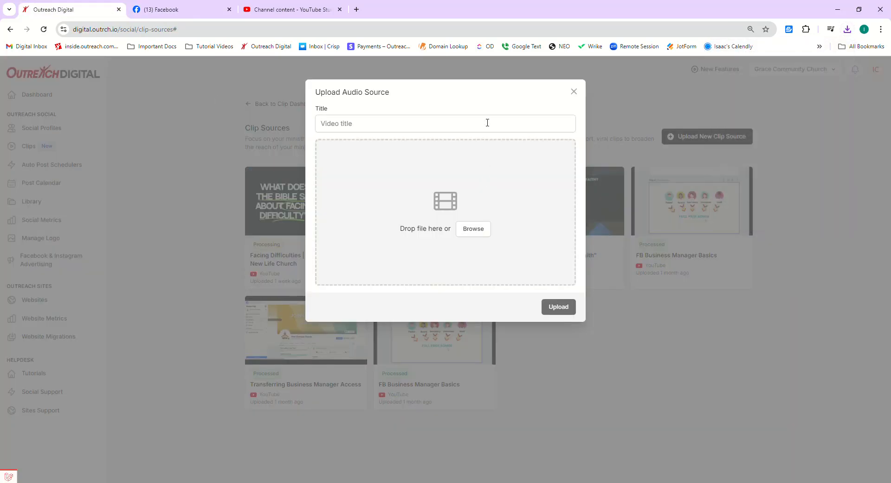
pyautogui.moveTo(486, 279)
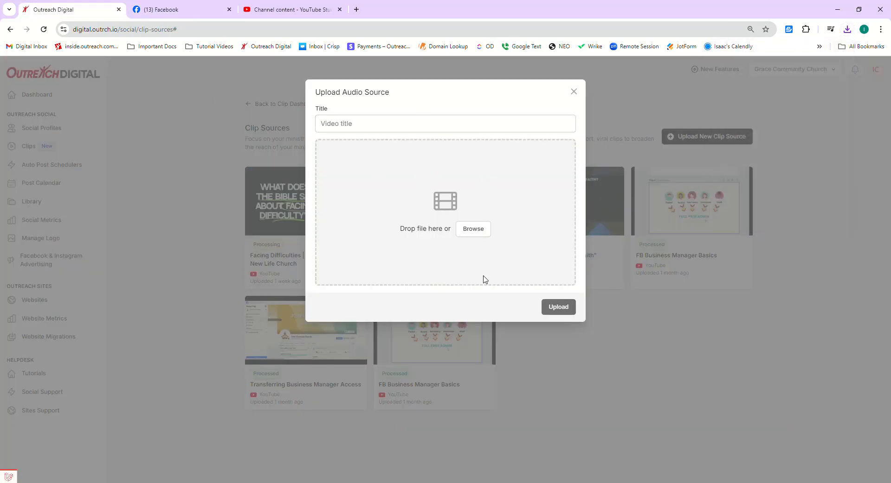
pyautogui.click(472, 228)
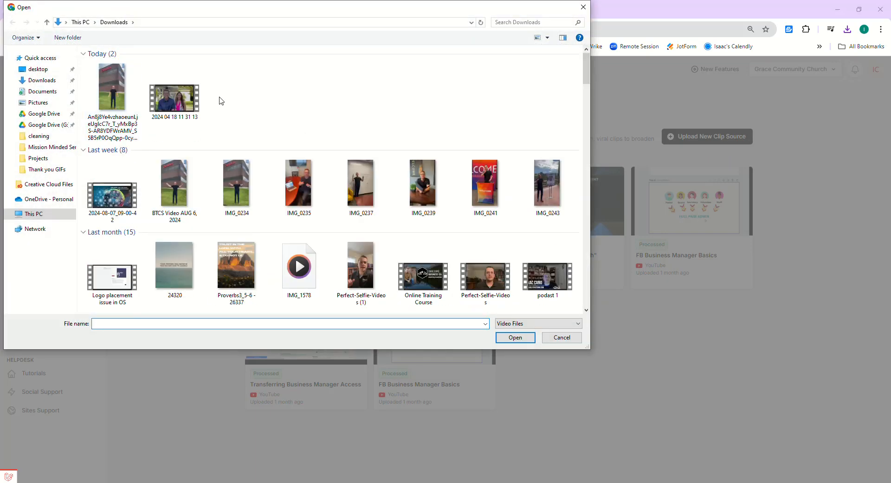
pyautogui.moveTo(226, 101)
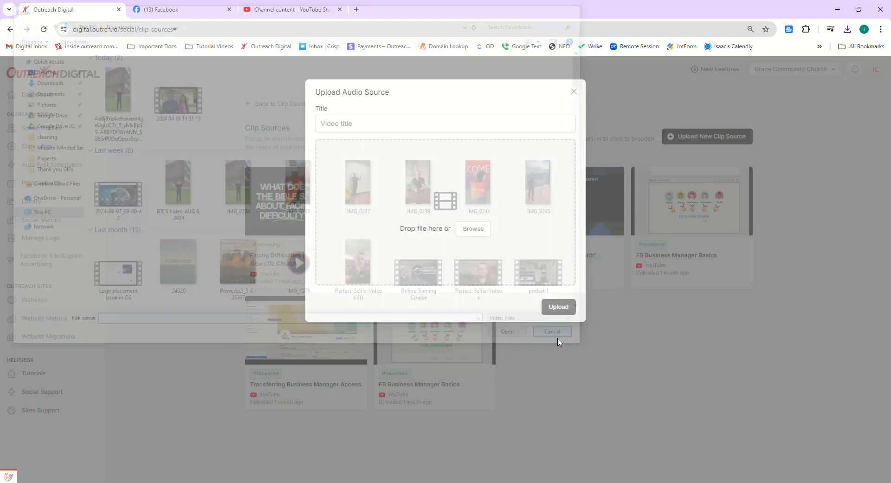
pyautogui.click(551, 331)
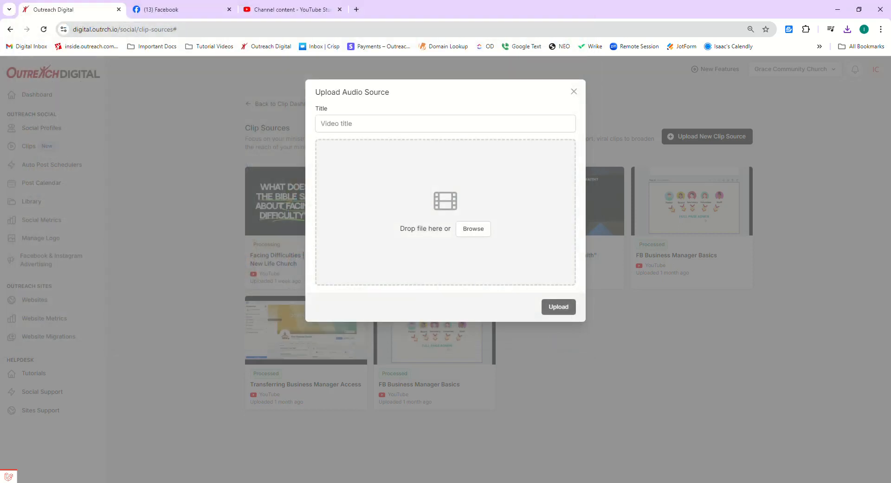